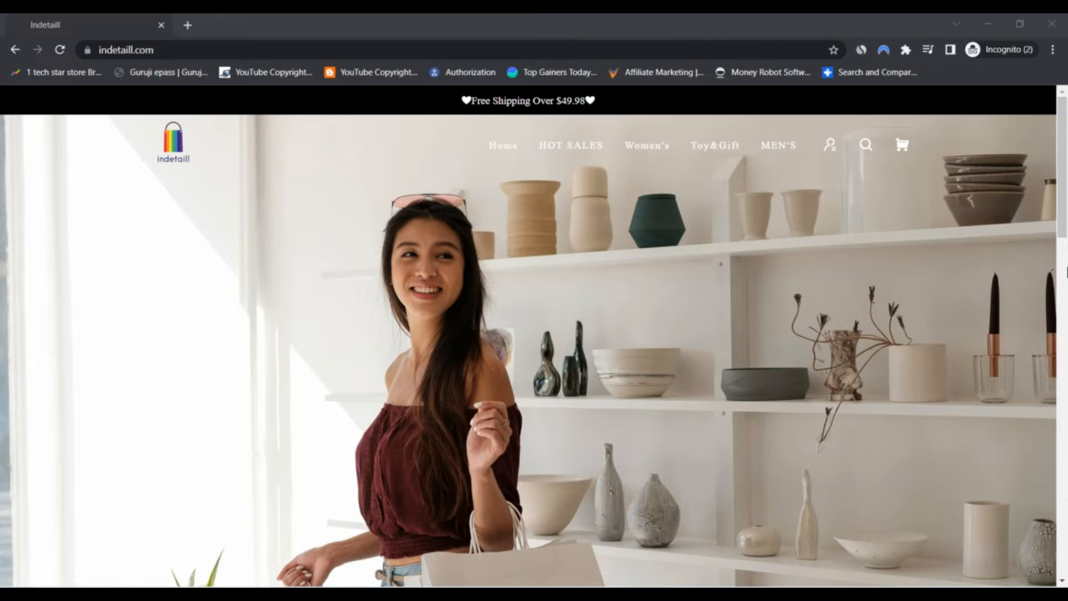
{"action": "scroll", "scroll_direction": "down", "scroll_amount": 3}
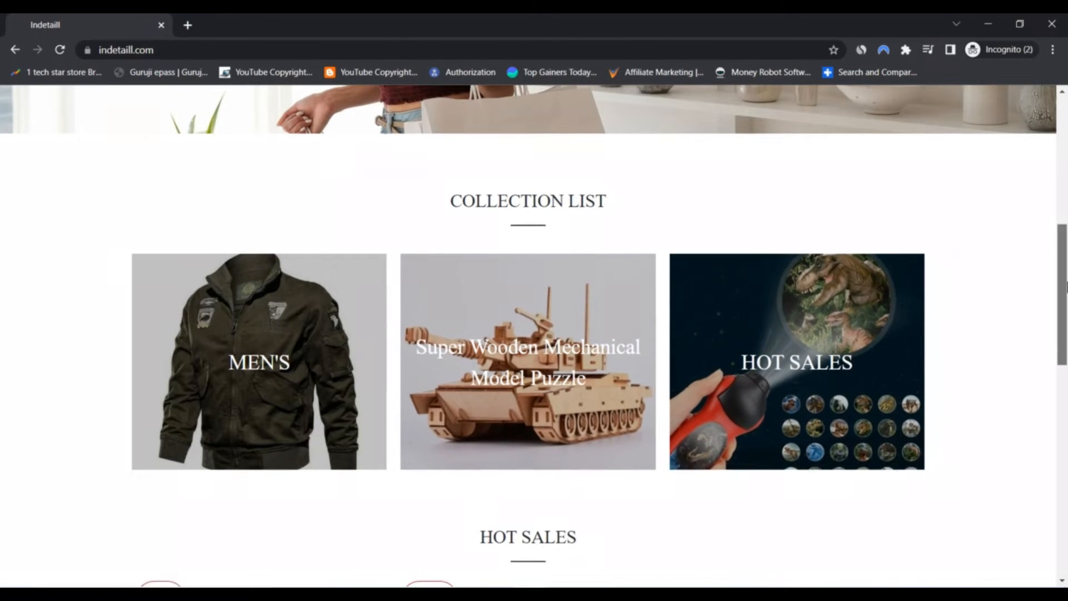
{"action": "scroll", "scroll_direction": "down", "scroll_amount": 3}
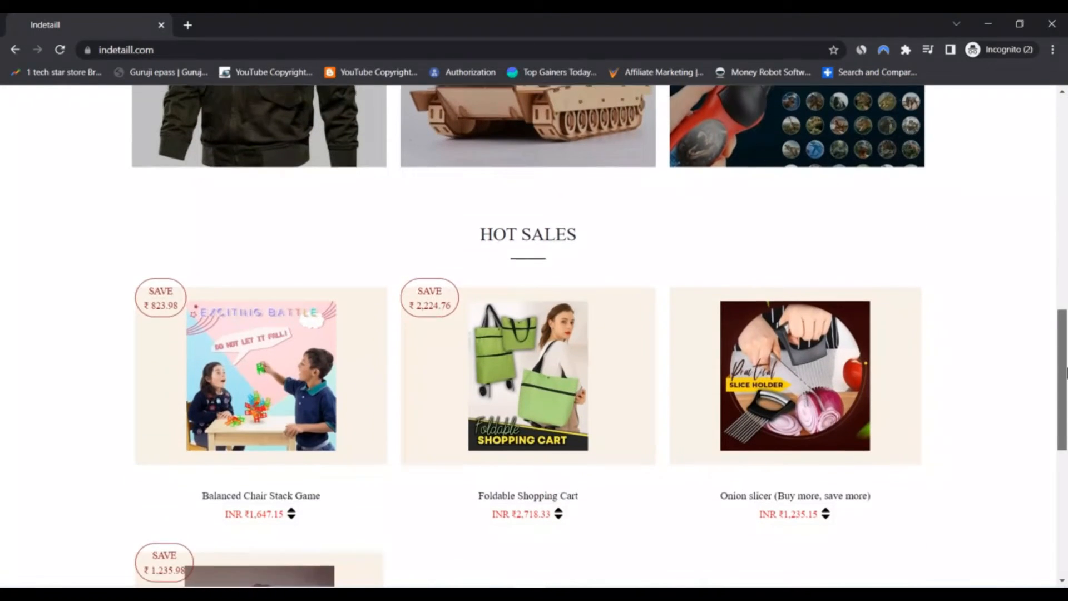
{"action": "scroll", "scroll_direction": "down", "scroll_amount": 3}
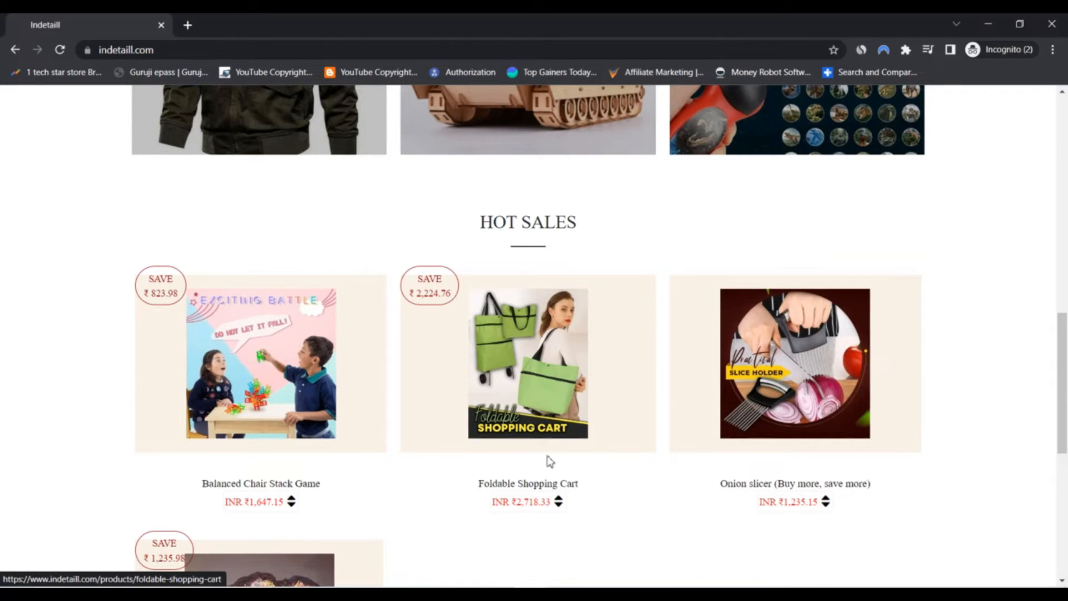
{"action": "scroll", "scroll_direction": "down", "scroll_amount": 3}
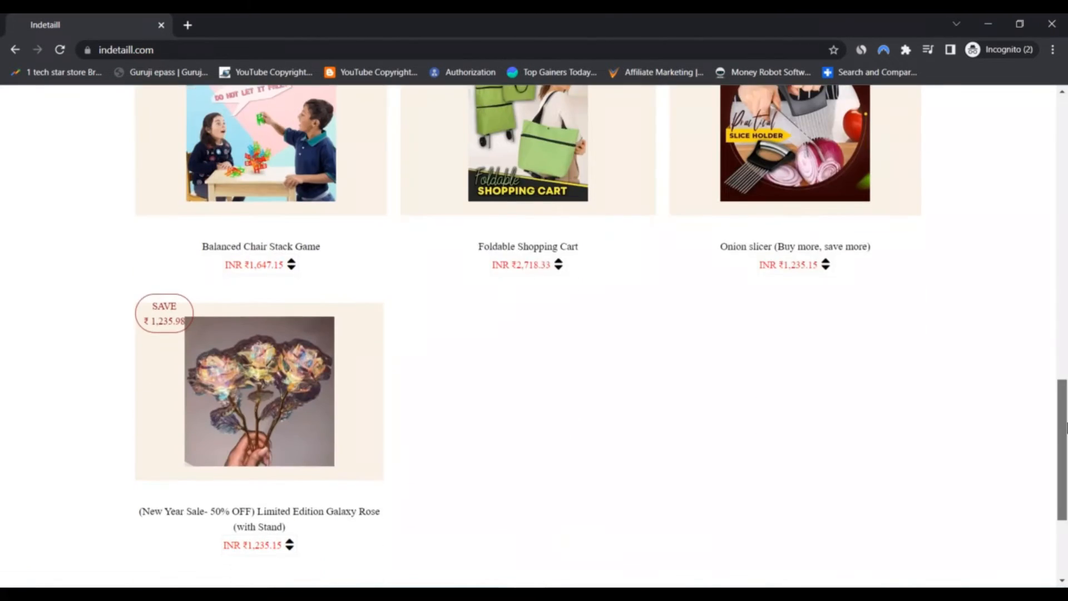
{"action": "scroll", "scroll_direction": "down", "scroll_amount": 3}
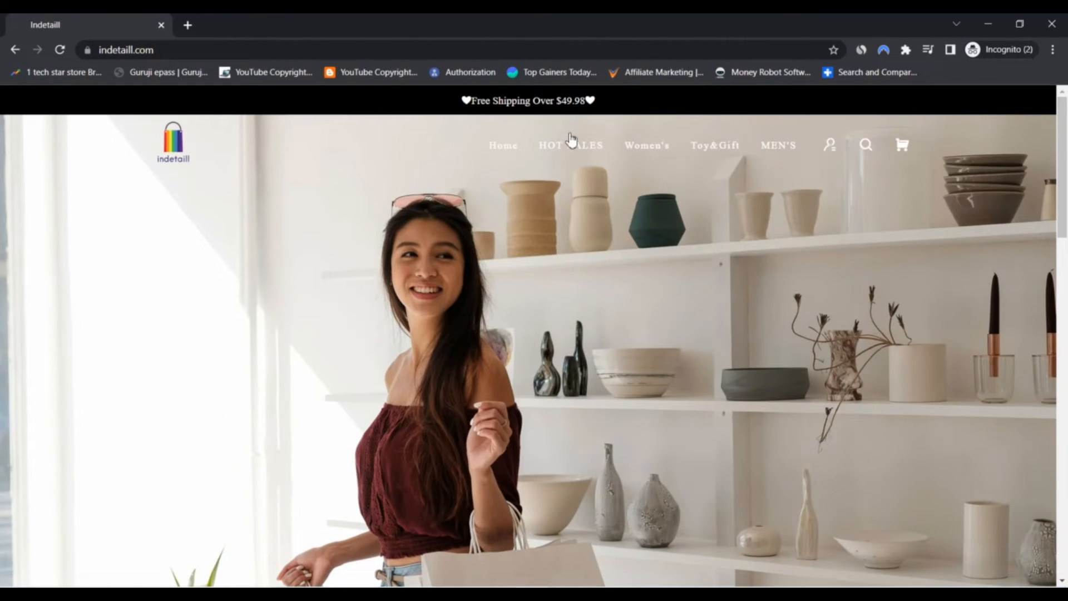
{"action": "left_click", "coordinate": [570, 145]}
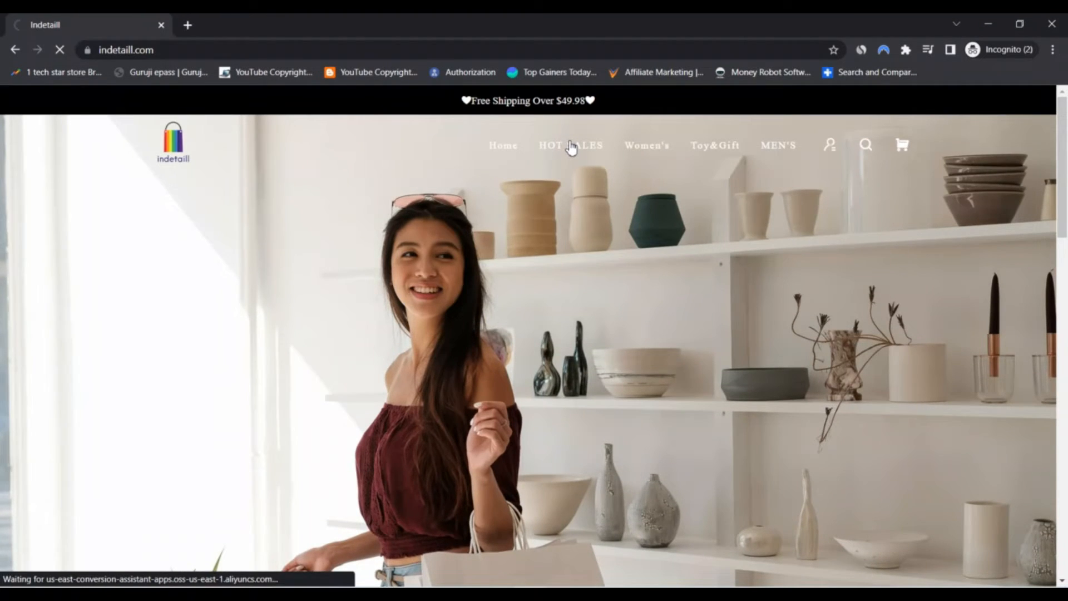
{"action": "left_click", "coordinate": [570, 145]}
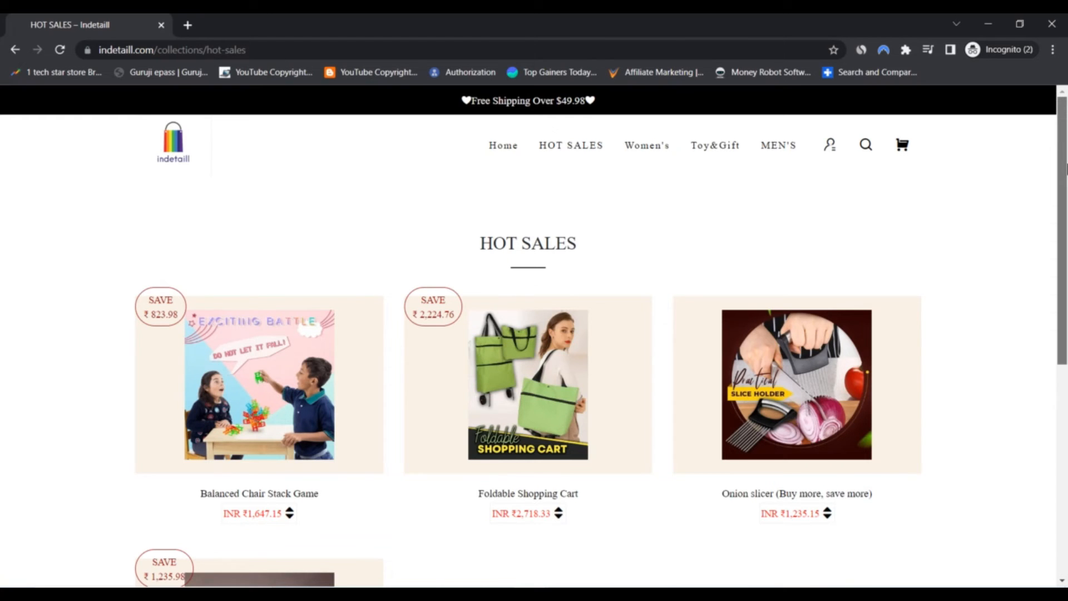
{"action": "scroll", "scroll_direction": "down", "scroll_amount": 3}
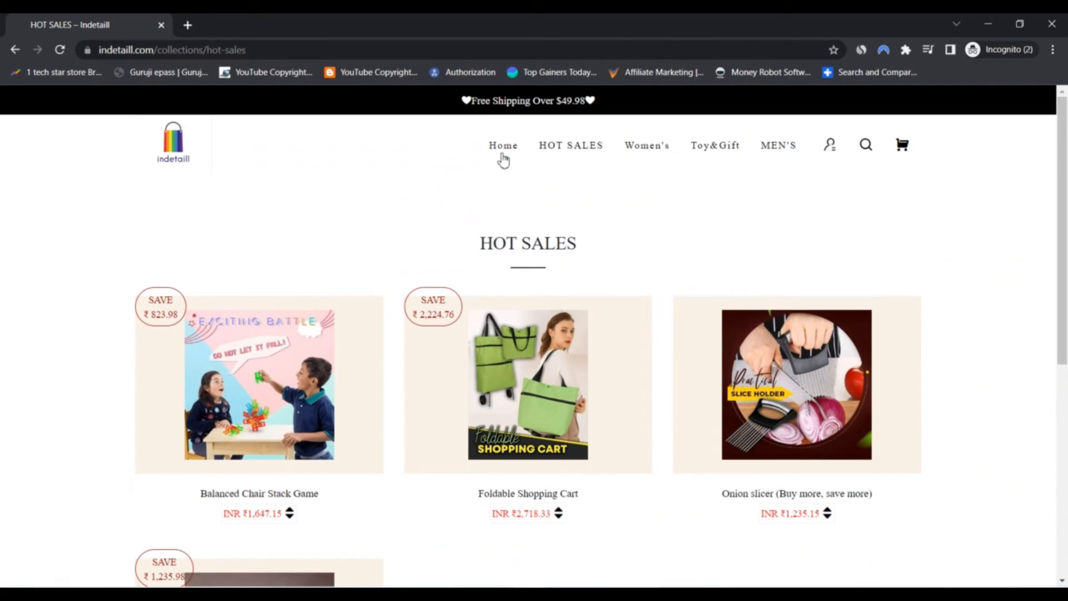
{"action": "left_click", "coordinate": [503, 145]}
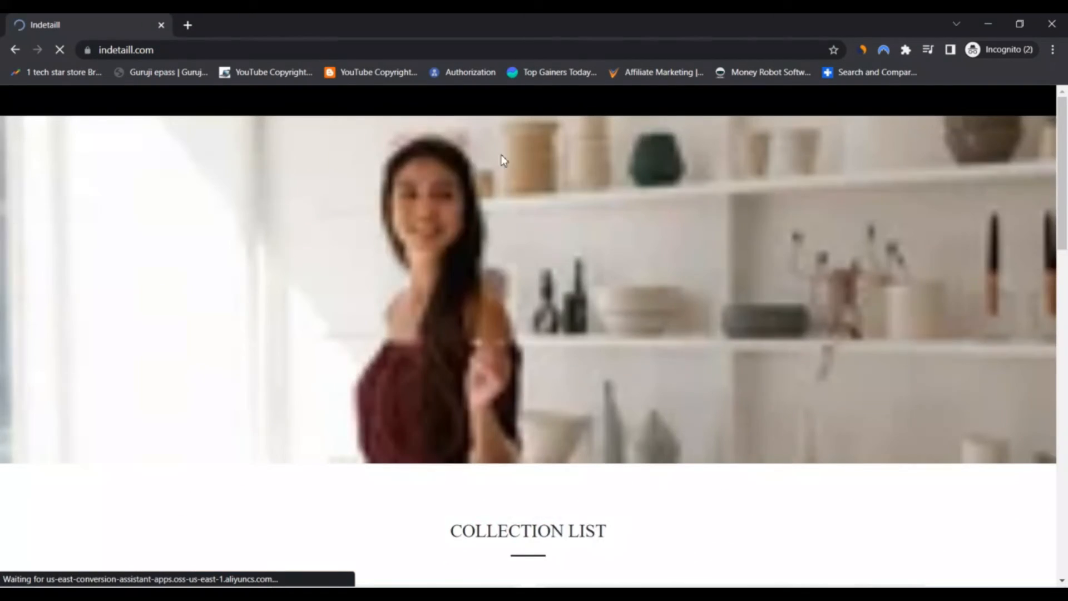